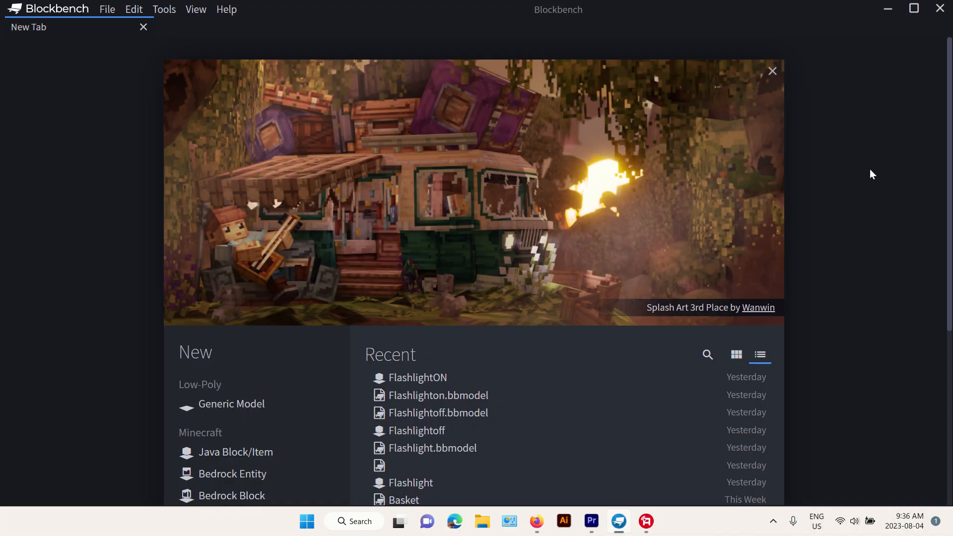
{"action": "mouse_move", "coordinate": [527, 17]}
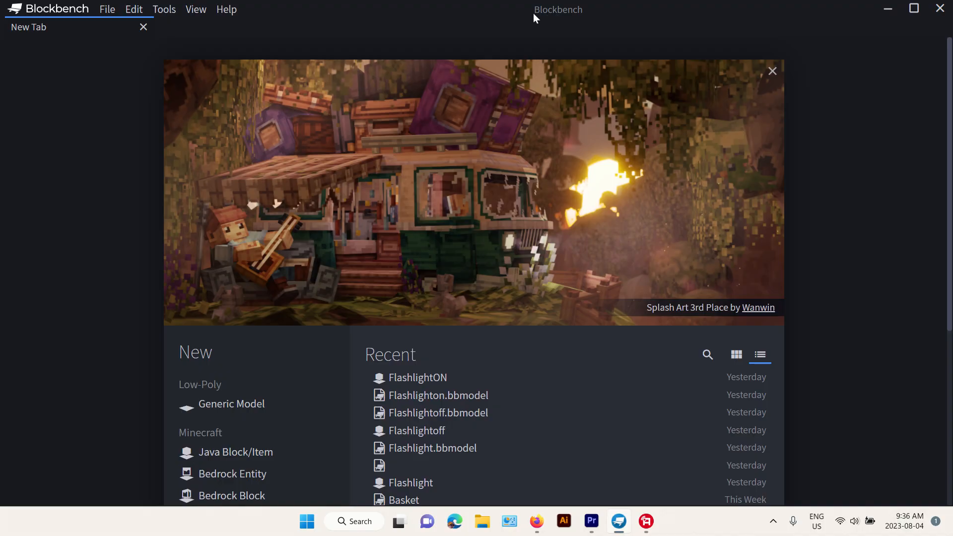
- Browse the installed and available plugins in the plugin manager, then close it
{"action": "scroll", "scroll_direction": "down", "scroll_amount": 3}
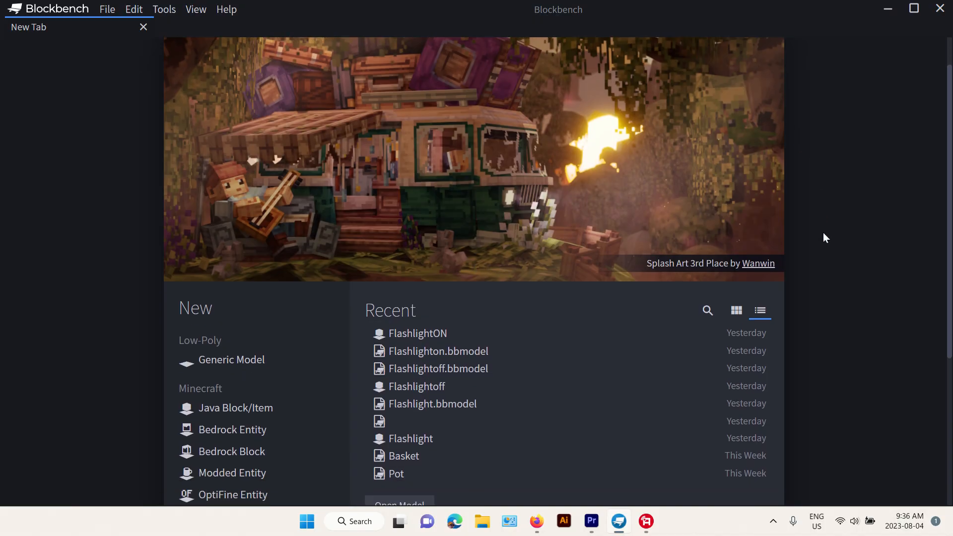
{"action": "scroll", "scroll_direction": "down", "scroll_amount": 3}
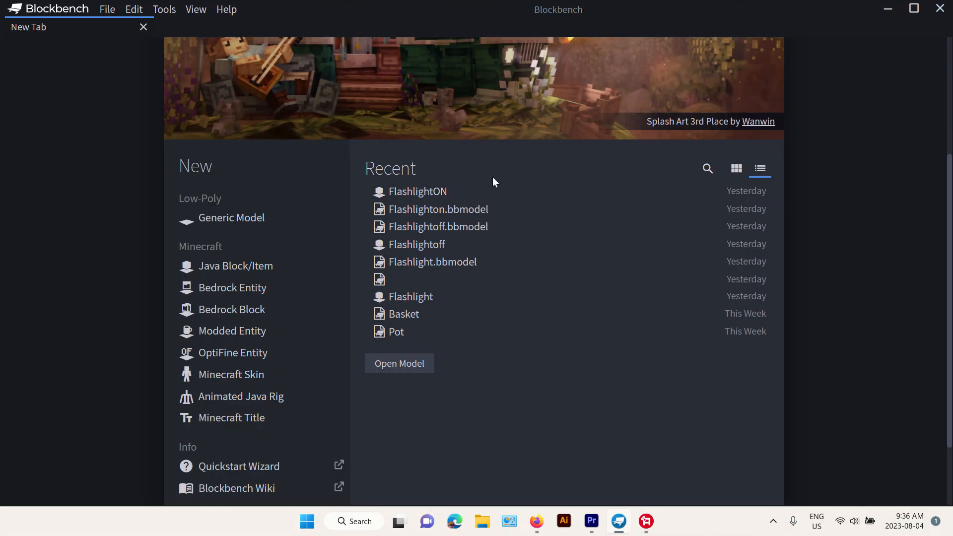
{"action": "mouse_move", "coordinate": [108, 9]}
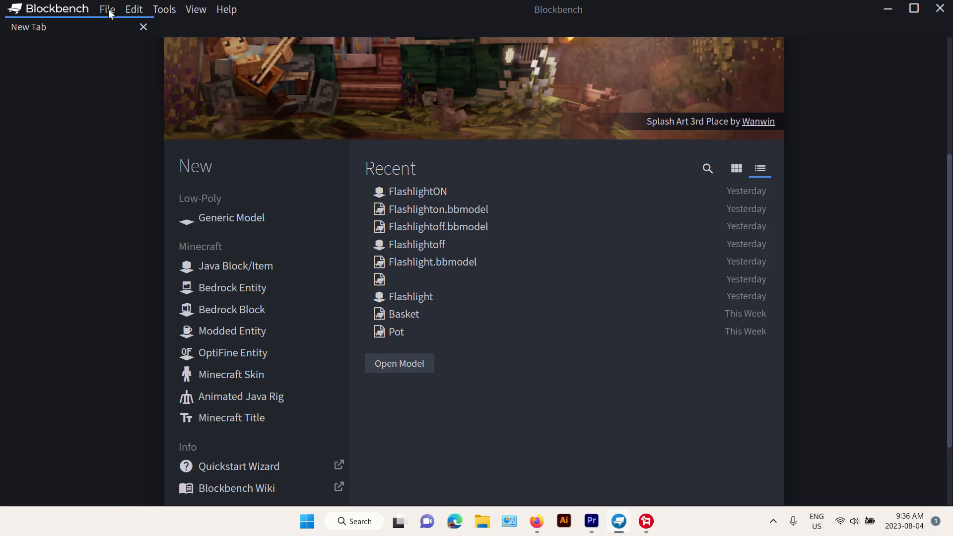
{"action": "left_click", "coordinate": [108, 9]}
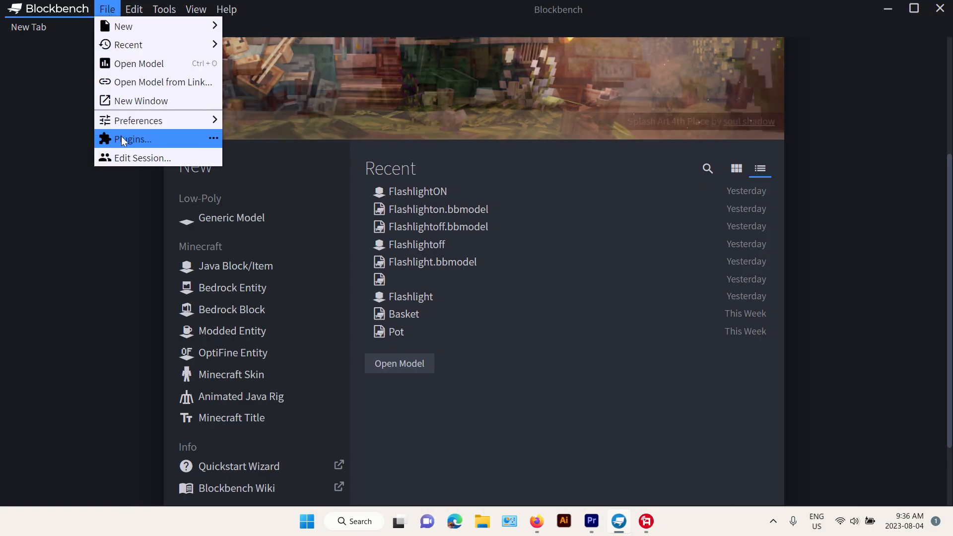
{"action": "left_click", "coordinate": [132, 139]}
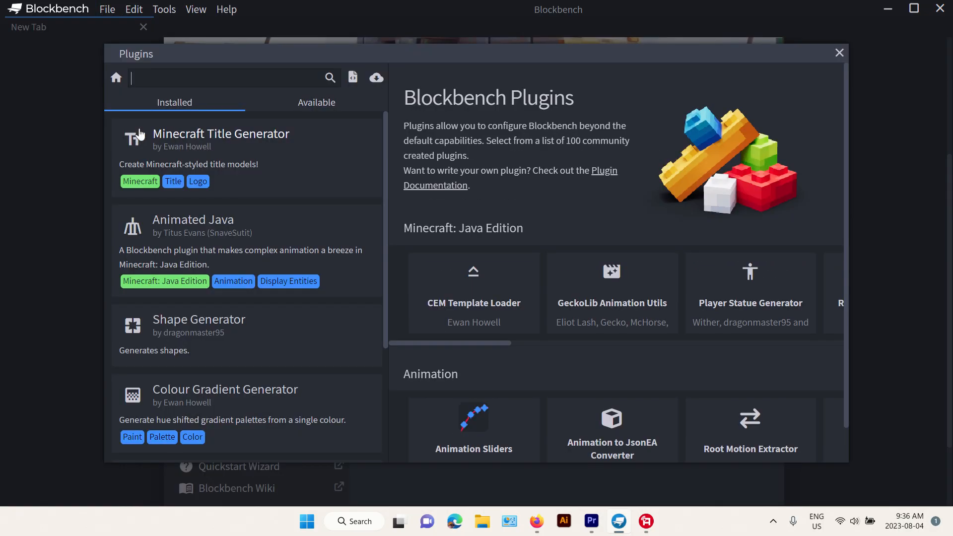
{"action": "mouse_move", "coordinate": [199, 141]}
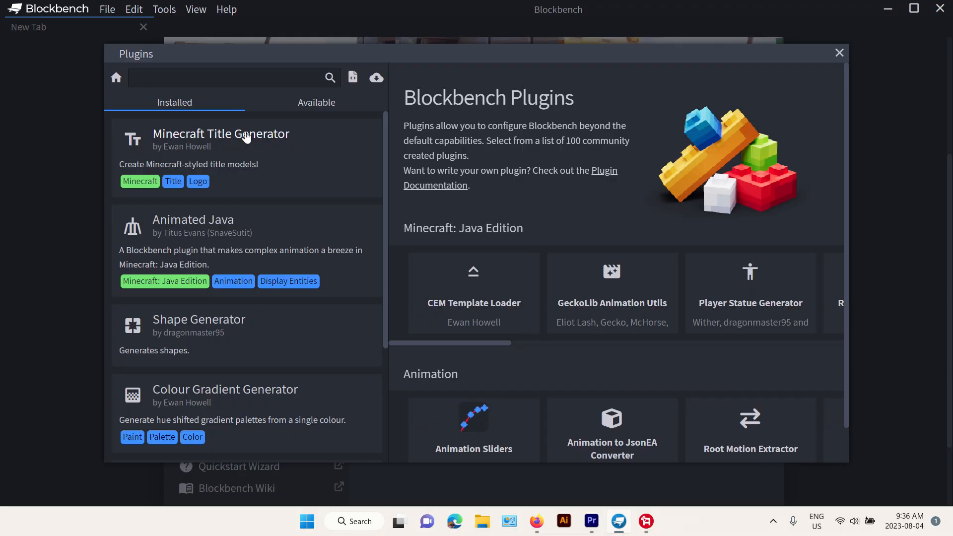
{"action": "left_click", "coordinate": [317, 102]}
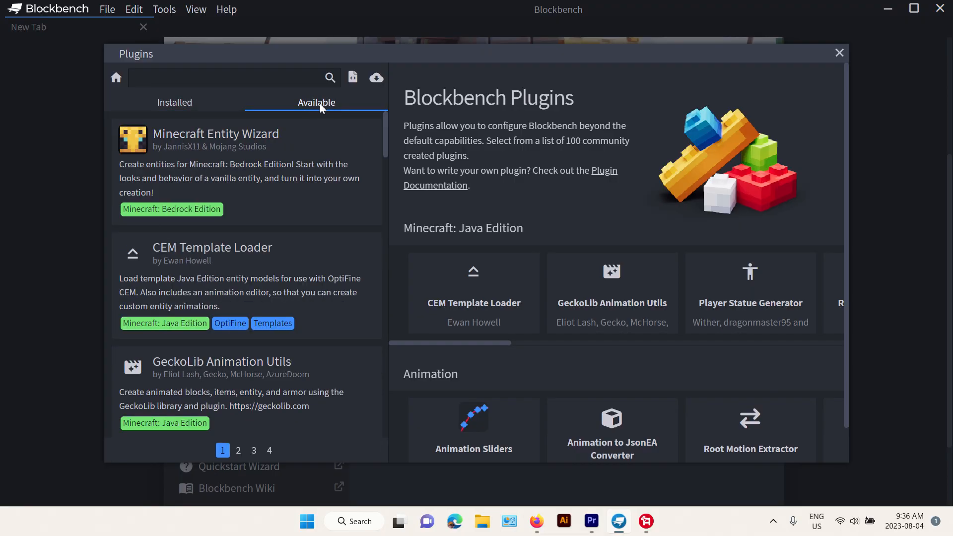
{"action": "left_click", "coordinate": [174, 102]}
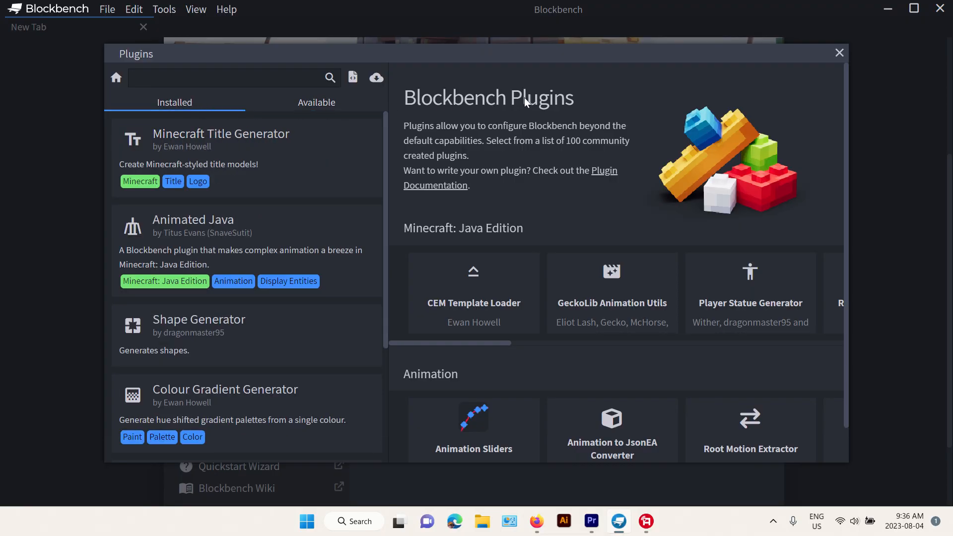
{"action": "left_click", "coordinate": [840, 52]}
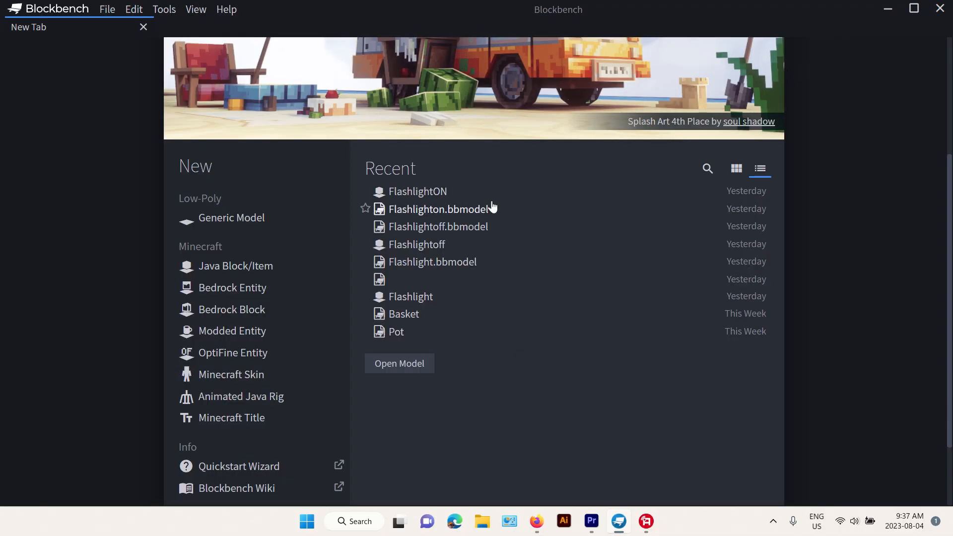
- Create a new project from the Minecraft Title format
{"action": "scroll", "scroll_direction": "down", "scroll_amount": 3}
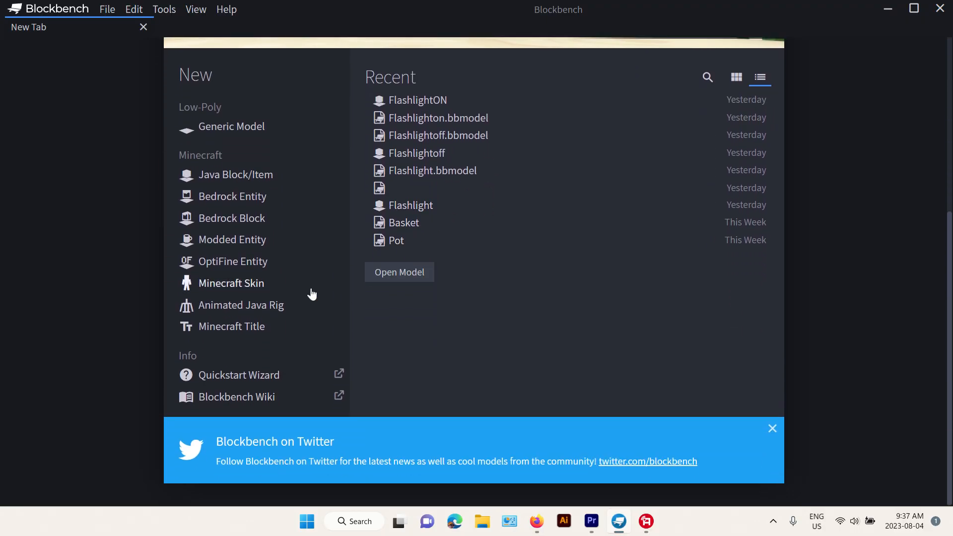
{"action": "mouse_move", "coordinate": [218, 335]}
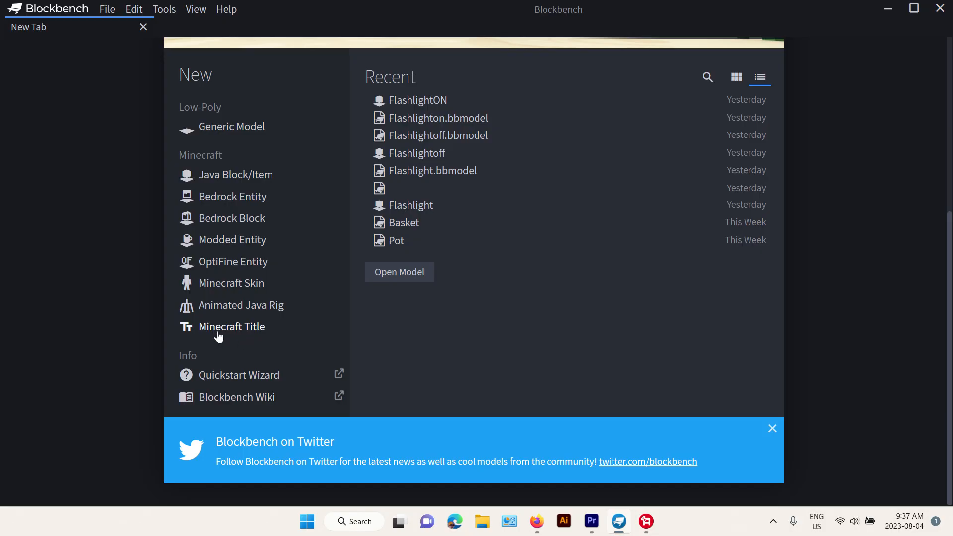
{"action": "left_click", "coordinate": [230, 327]}
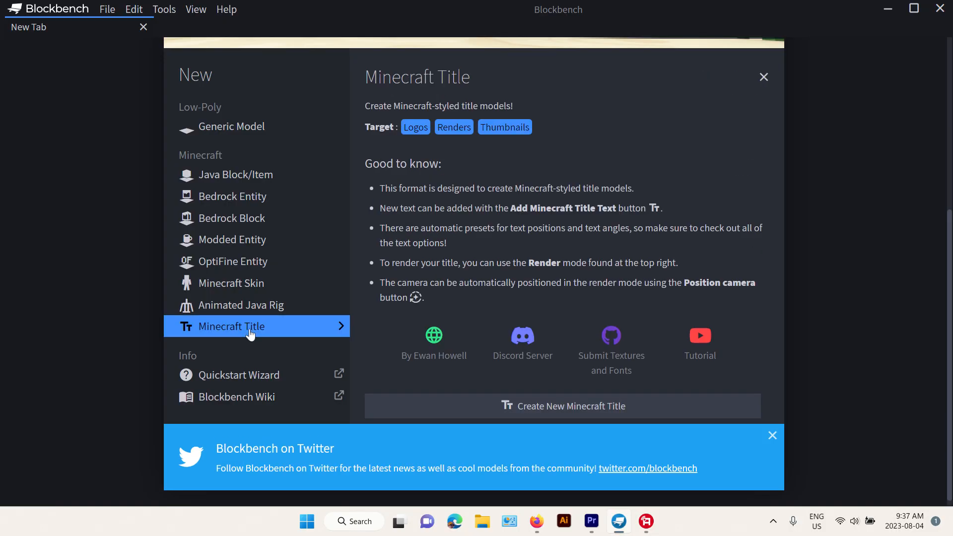
{"action": "left_click", "coordinate": [561, 406]}
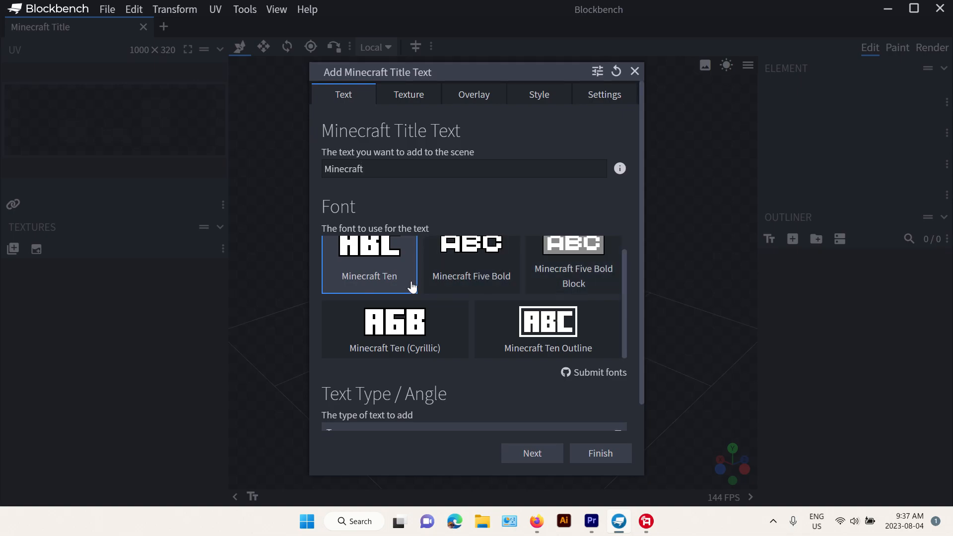
- Add 'Minecraft' title text in Minecraft Ten with the Cracked Old texture variant
{"action": "scroll", "scroll_direction": "down", "scroll_amount": 3}
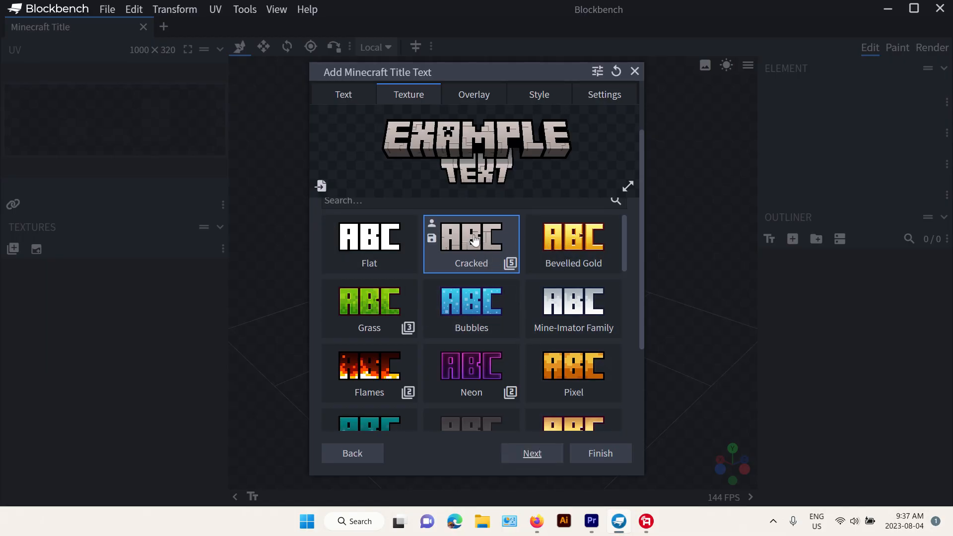
{"action": "left_click", "coordinate": [471, 240]}
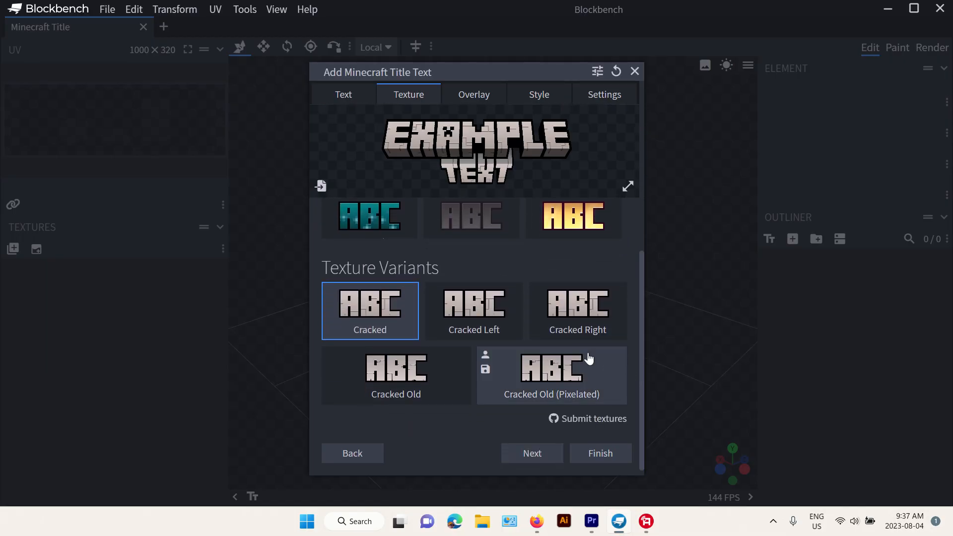
{"action": "left_click", "coordinate": [552, 376]}
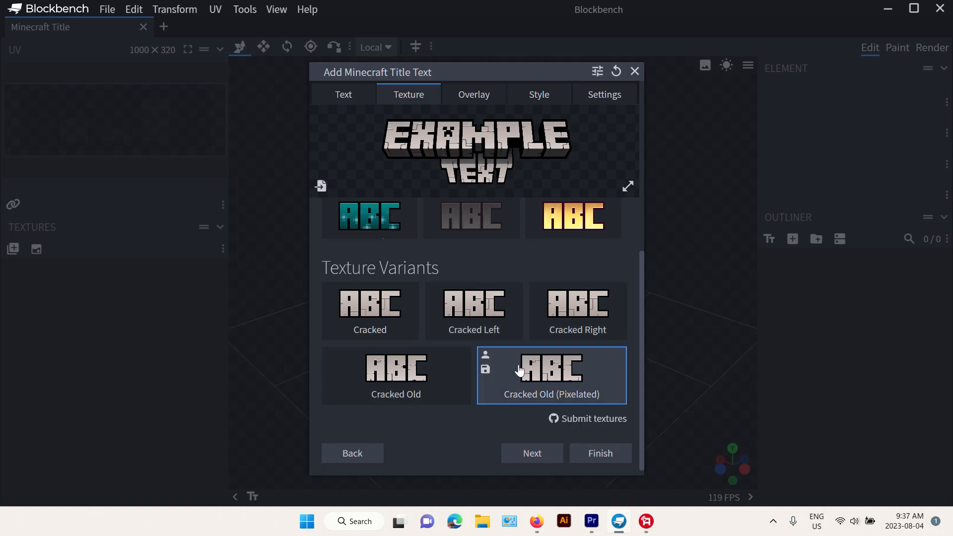
{"action": "left_click", "coordinate": [396, 375]}
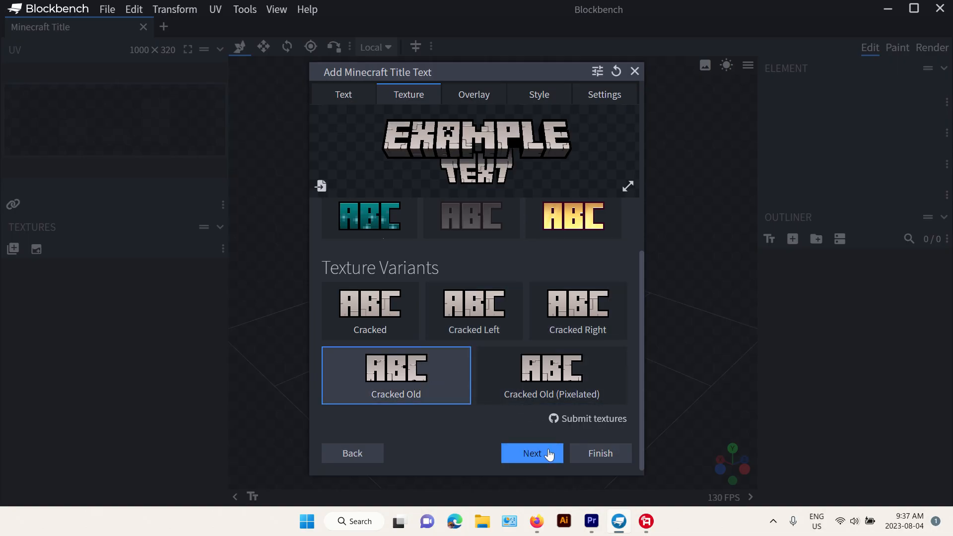
{"action": "left_click", "coordinate": [531, 452]}
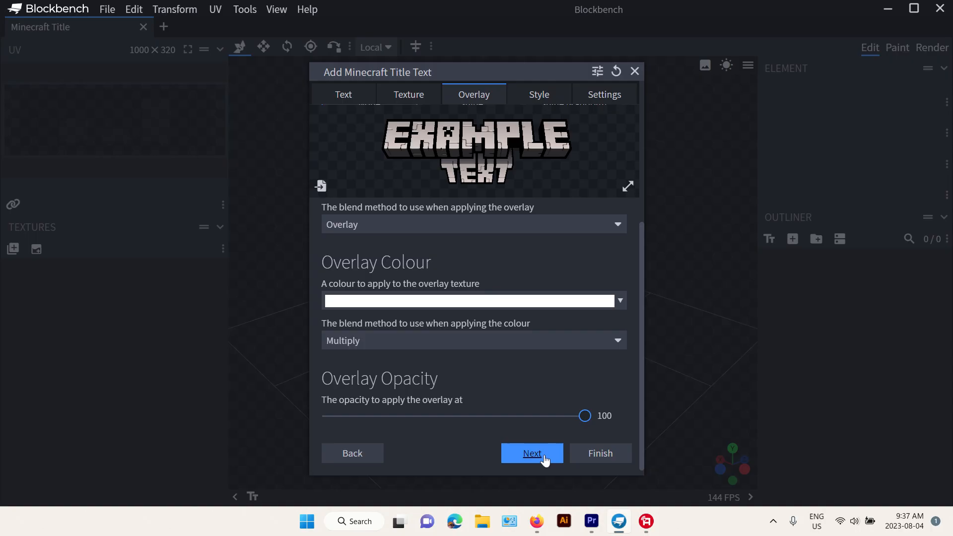
{"action": "left_click", "coordinate": [531, 453]}
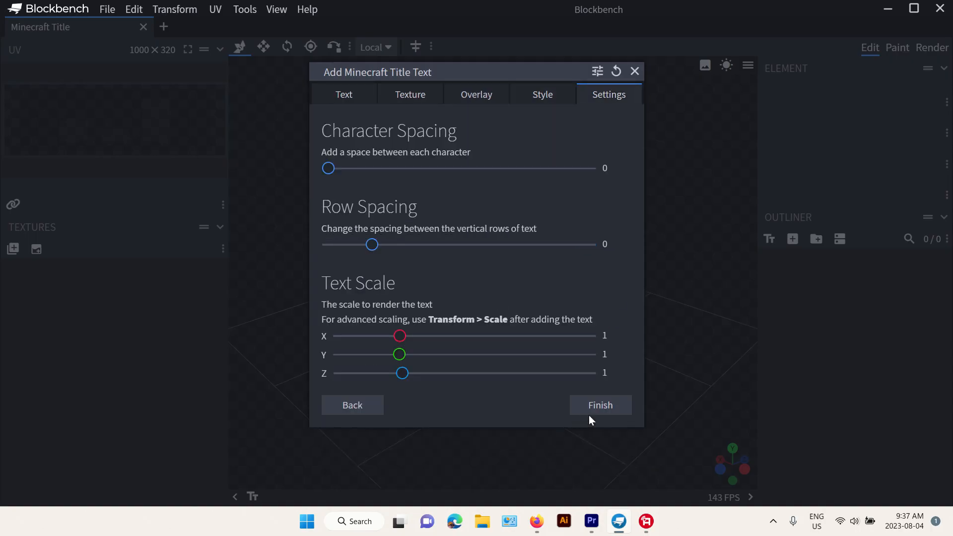
{"action": "left_click", "coordinate": [600, 405]}
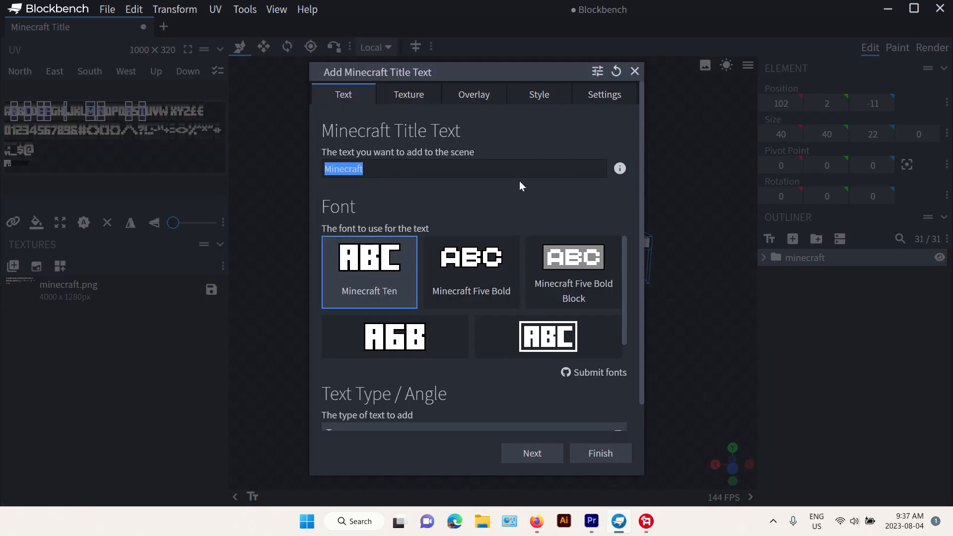
- Enter 'Tutorial' as the title text and set its type to Bottom
{"action": "type", "text": "T"}
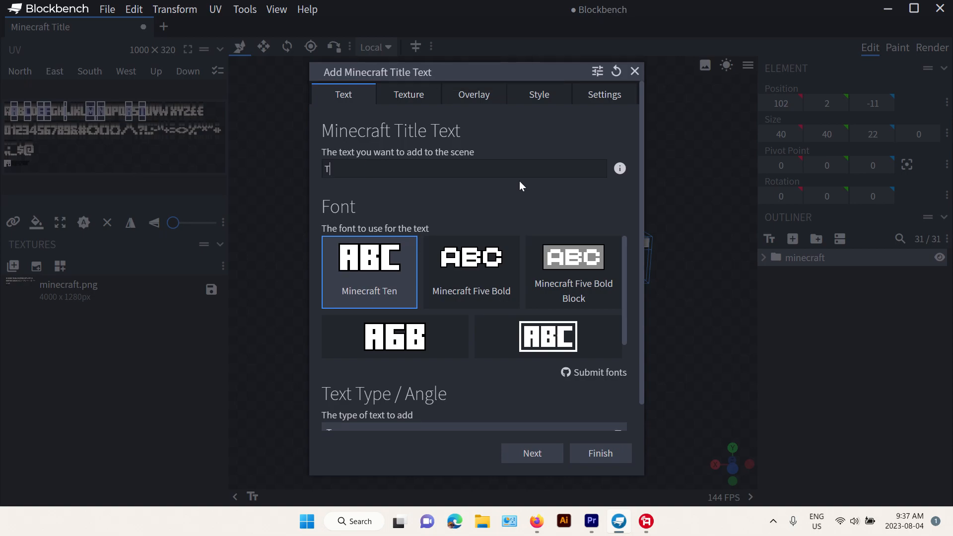
{"action": "type", "text": "utorial edition"}
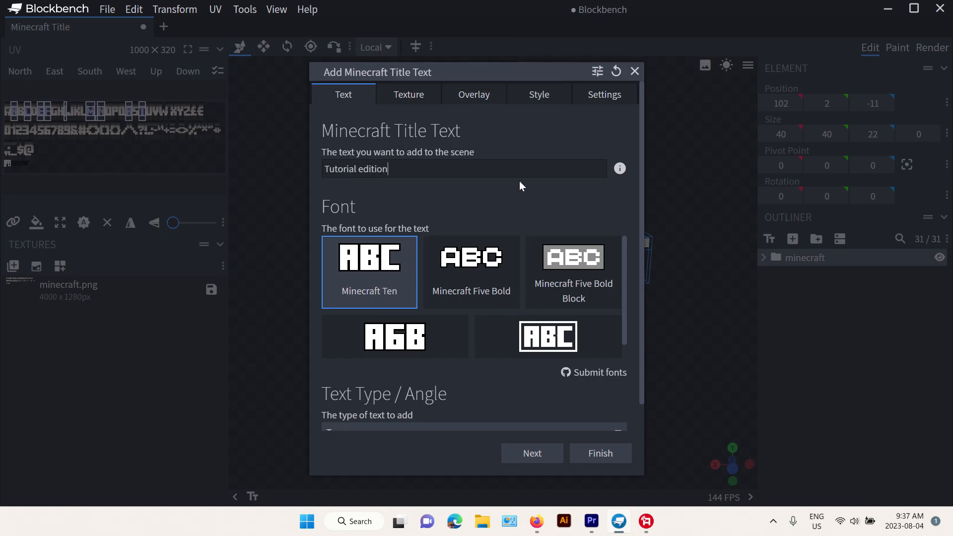
{"action": "key", "text": "Backspace"}
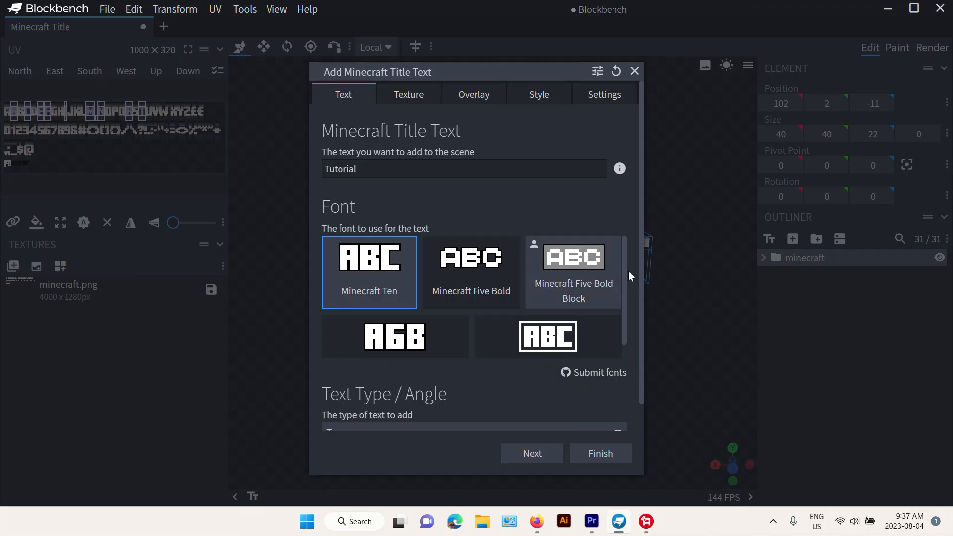
{"action": "left_click", "coordinate": [473, 346]}
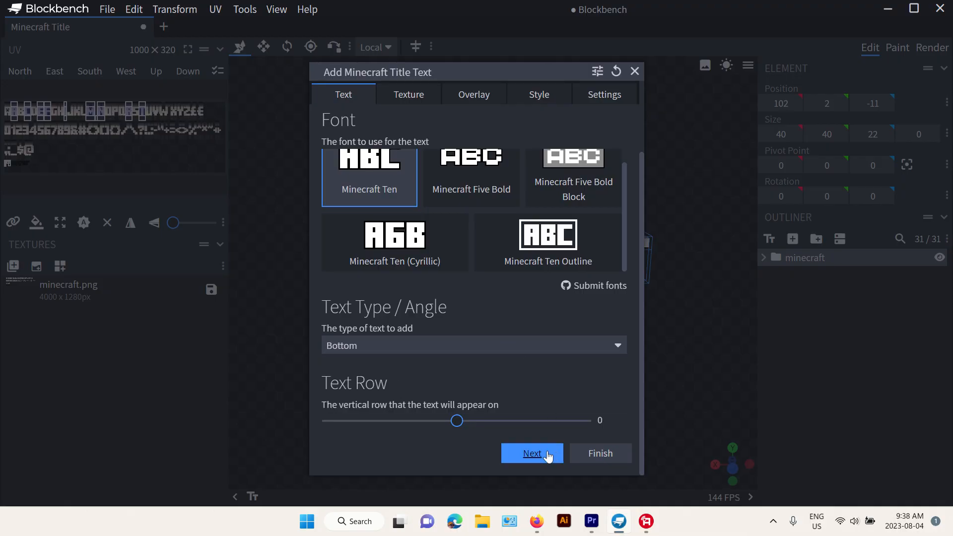
{"action": "left_click", "coordinate": [532, 453]}
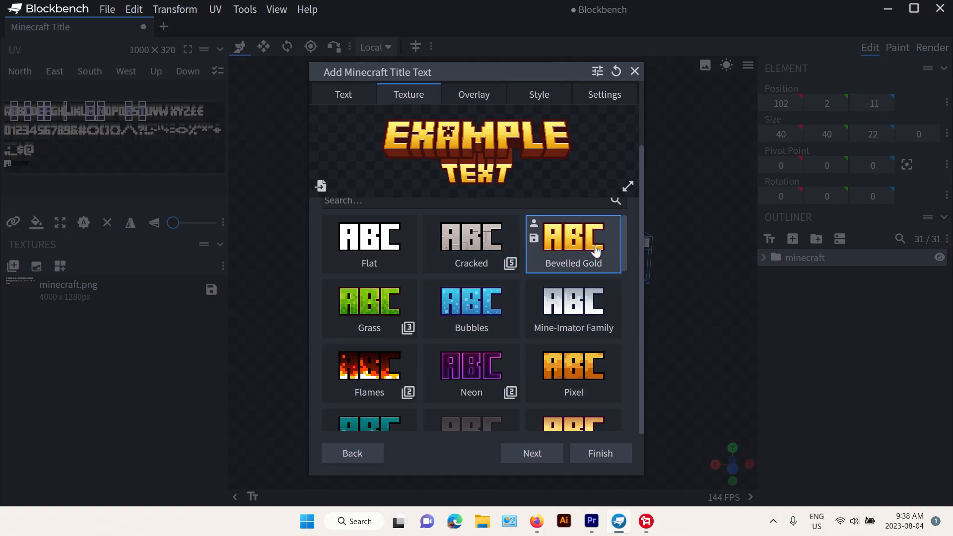
- Apply the Bevelled Gold texture, set the overlay, and finish adding the text
{"action": "scroll", "scroll_direction": "down", "scroll_amount": 3}
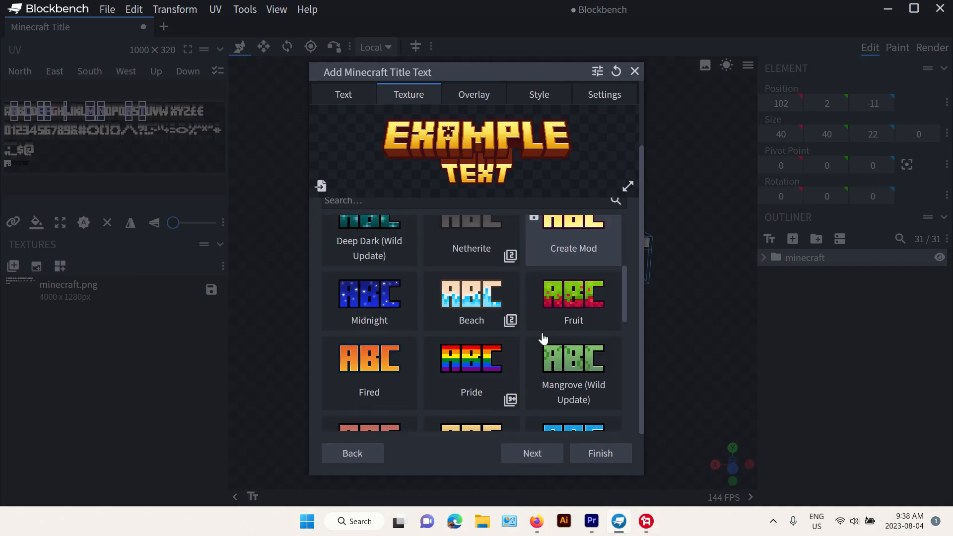
{"action": "scroll", "scroll_direction": "down", "scroll_amount": 3}
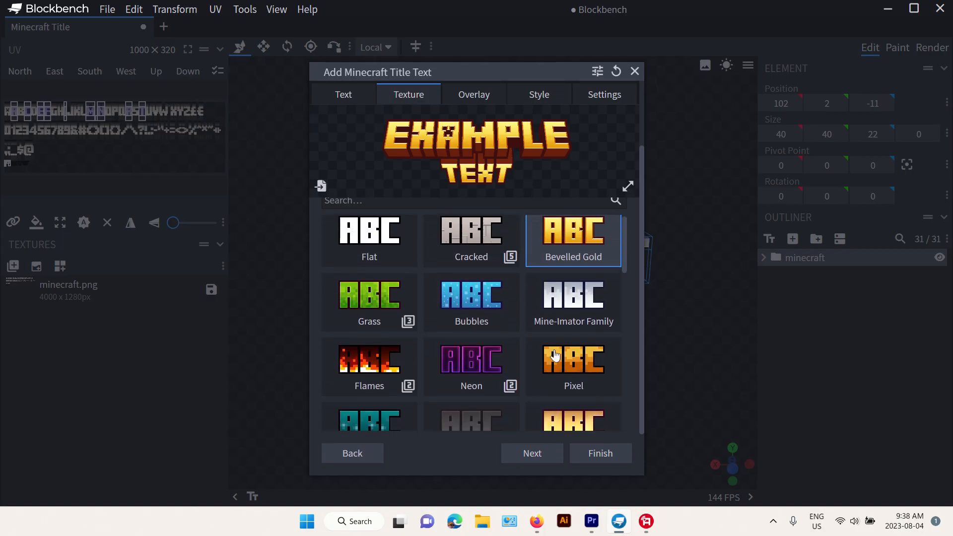
{"action": "left_click", "coordinate": [474, 95]}
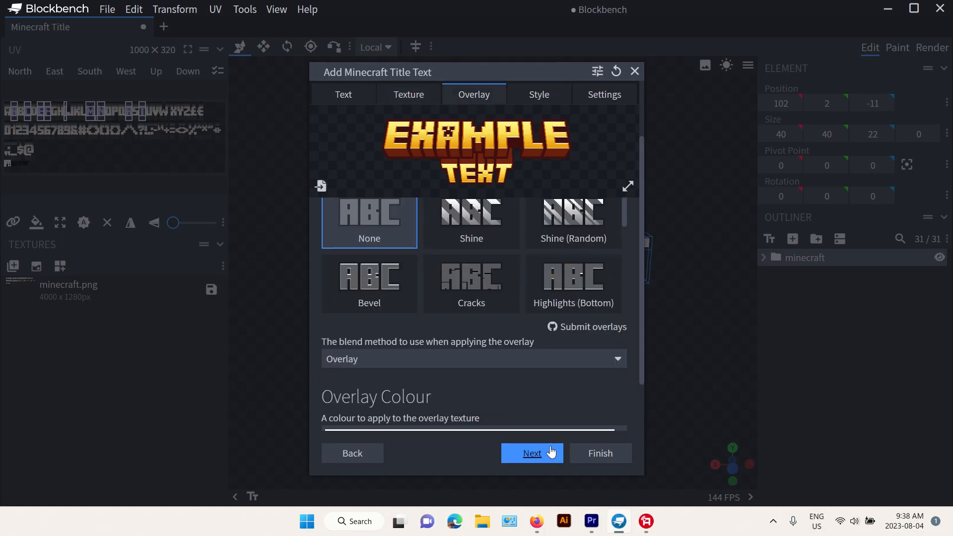
{"action": "left_click", "coordinate": [471, 306]}
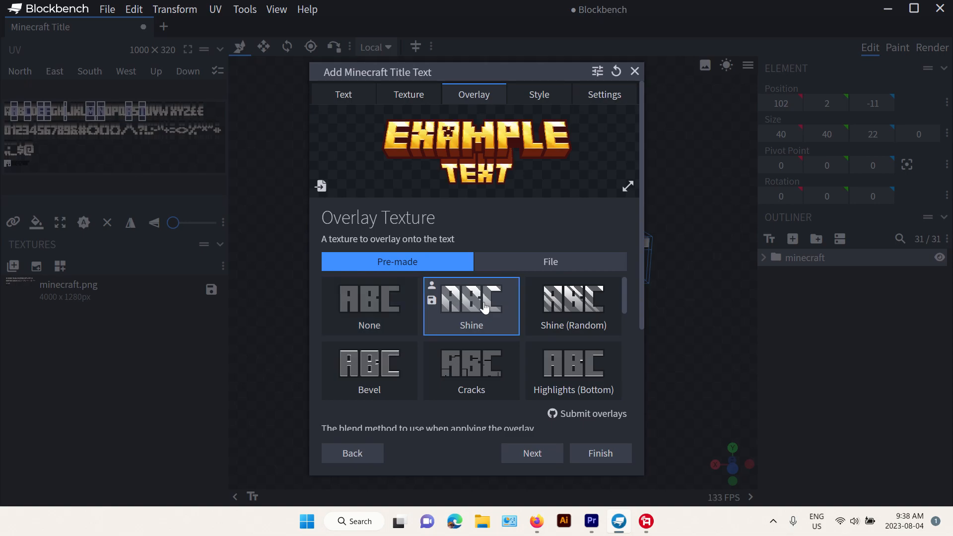
{"action": "scroll", "scroll_direction": "down", "scroll_amount": 3}
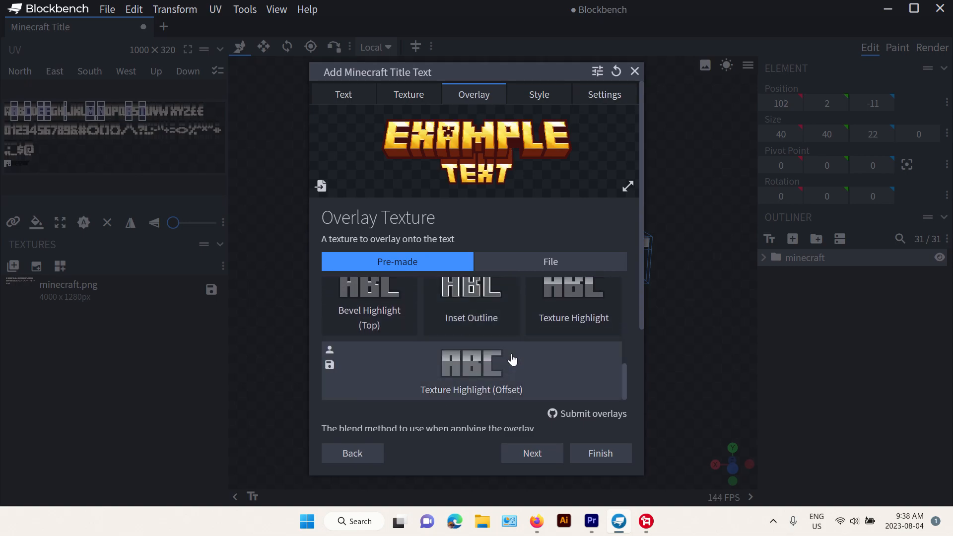
{"action": "left_click", "coordinate": [531, 453]}
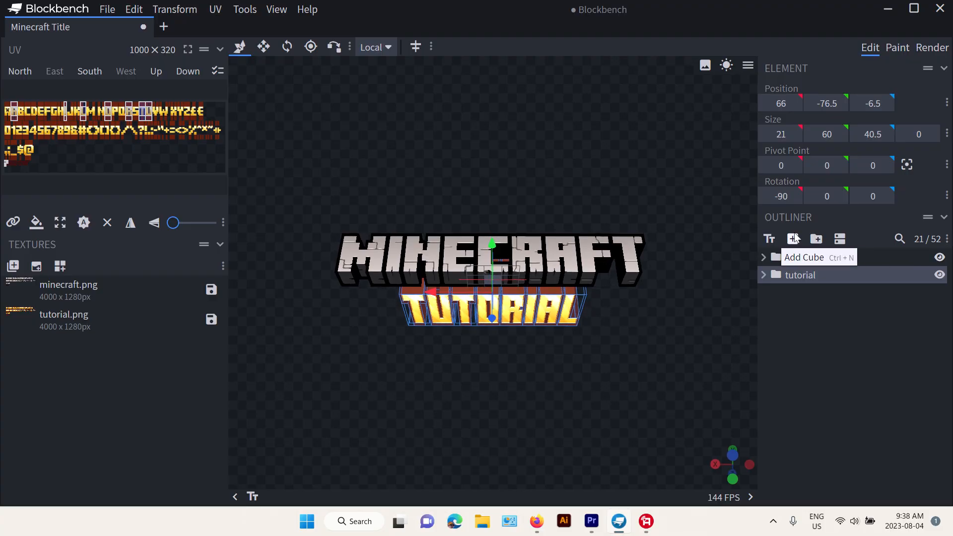
- Add small 'Edition' text in Minecraft Ten Outline with Flat white texture and no overlay
{"action": "left_click", "coordinate": [769, 238]}
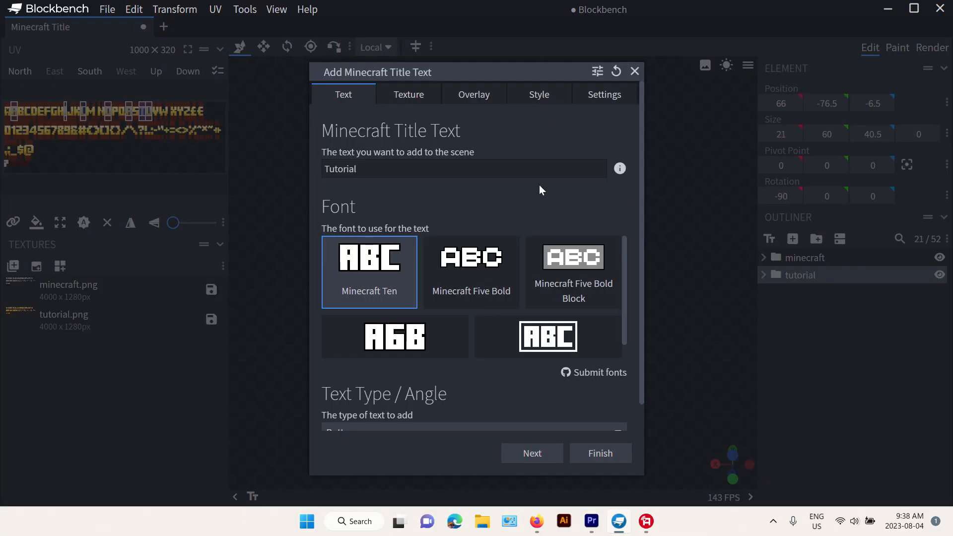
{"action": "type", "text": "Ed"}
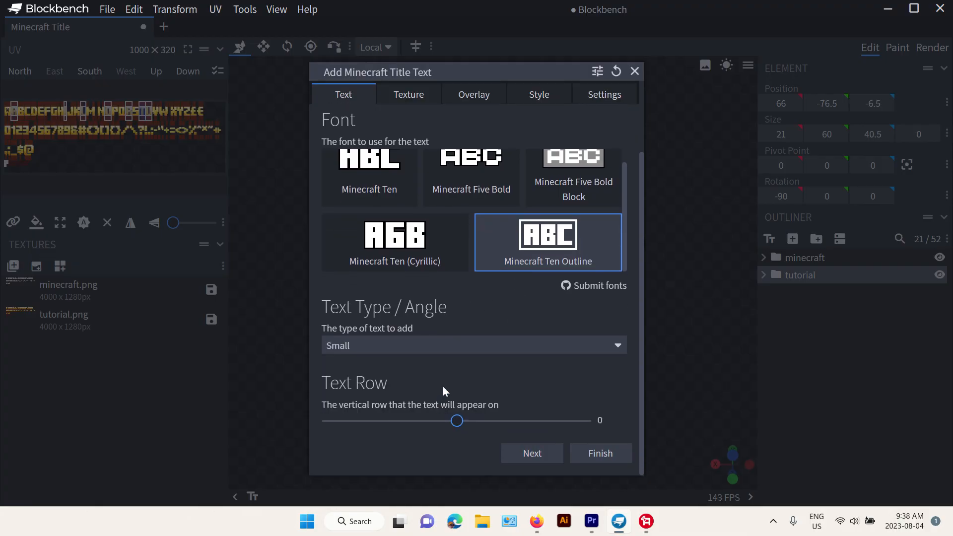
{"action": "left_click", "coordinate": [474, 346]}
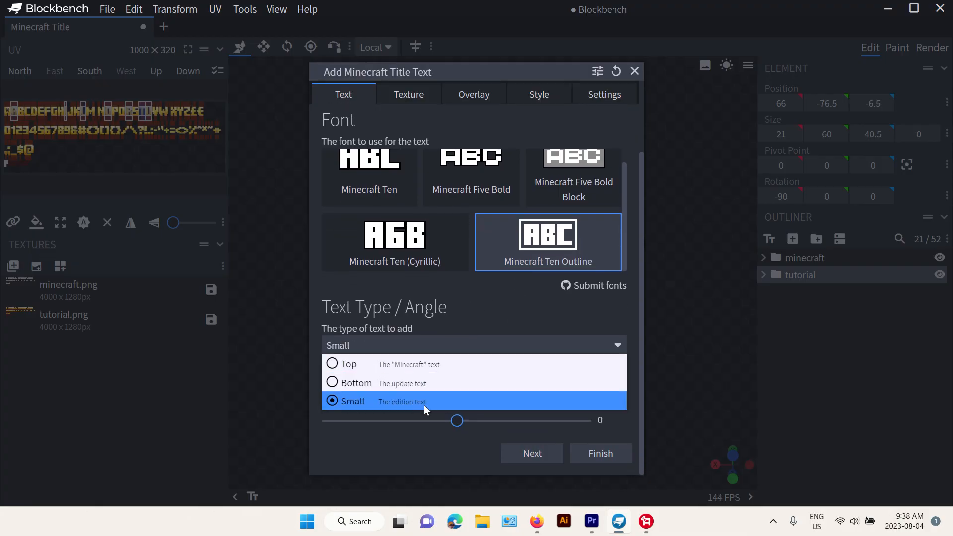
{"action": "left_click", "coordinate": [531, 453]}
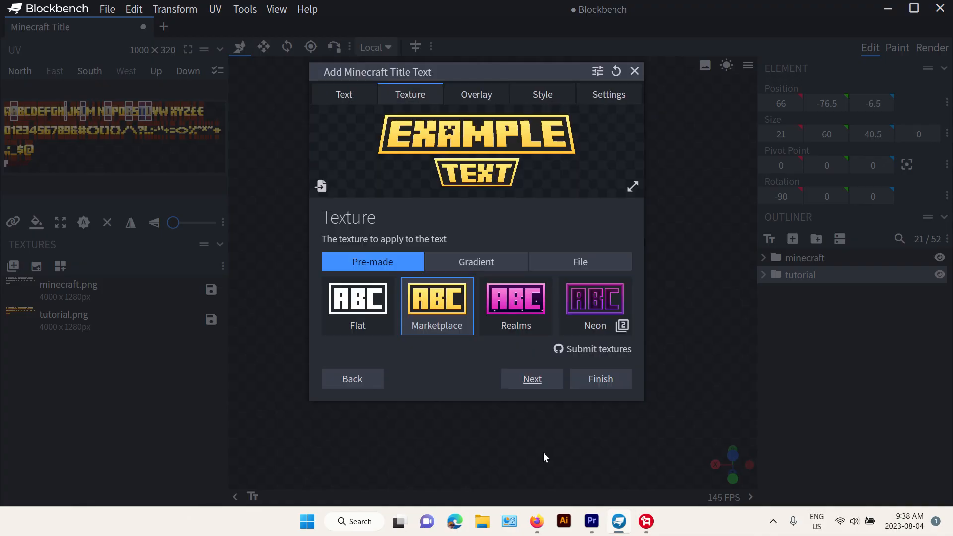
{"action": "left_click", "coordinate": [515, 299]}
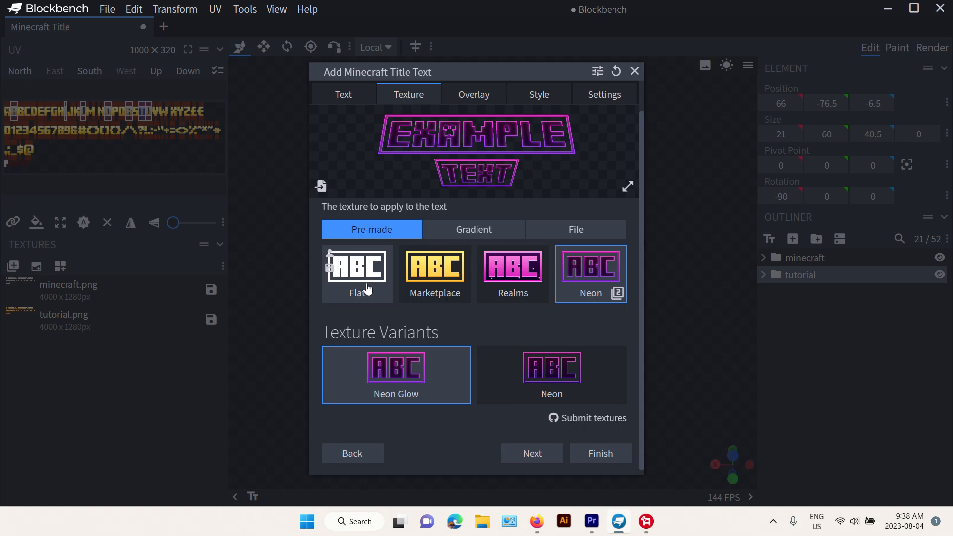
{"action": "left_click", "coordinate": [358, 274]}
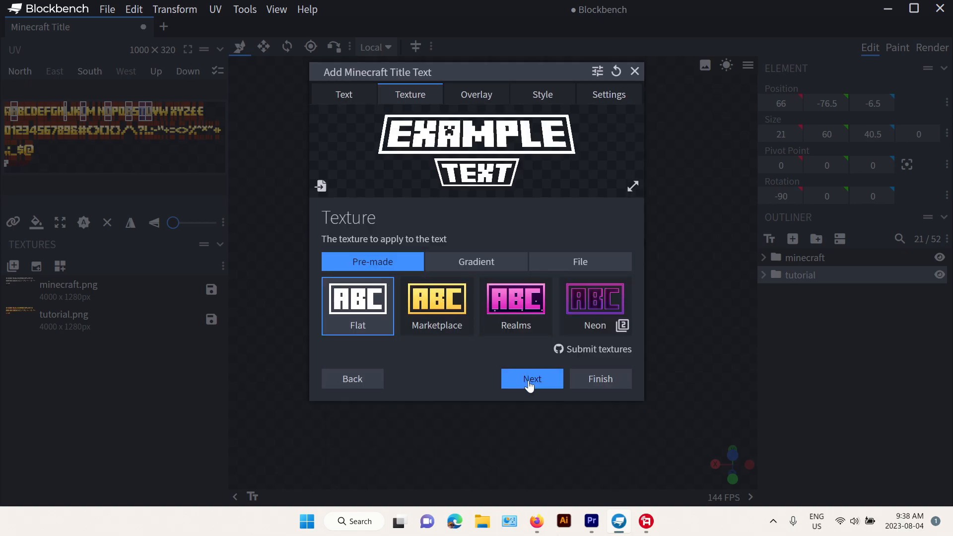
{"action": "left_click", "coordinate": [531, 379]}
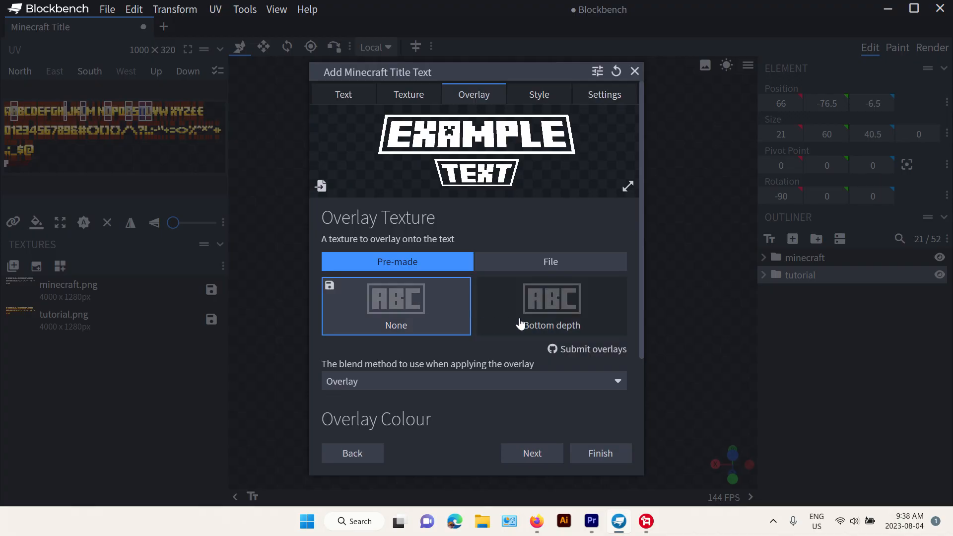
{"action": "left_click", "coordinate": [532, 453]}
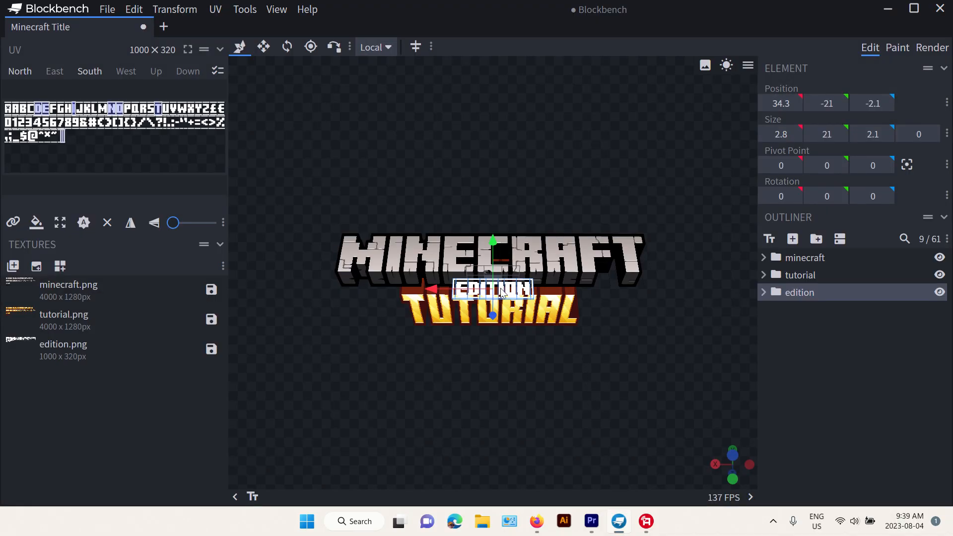
- Drag the Edition group down below Tutorial and switch to Render mode
{"action": "left_click_drag", "start_coordinate": [493, 289], "coordinate": [493, 332]}
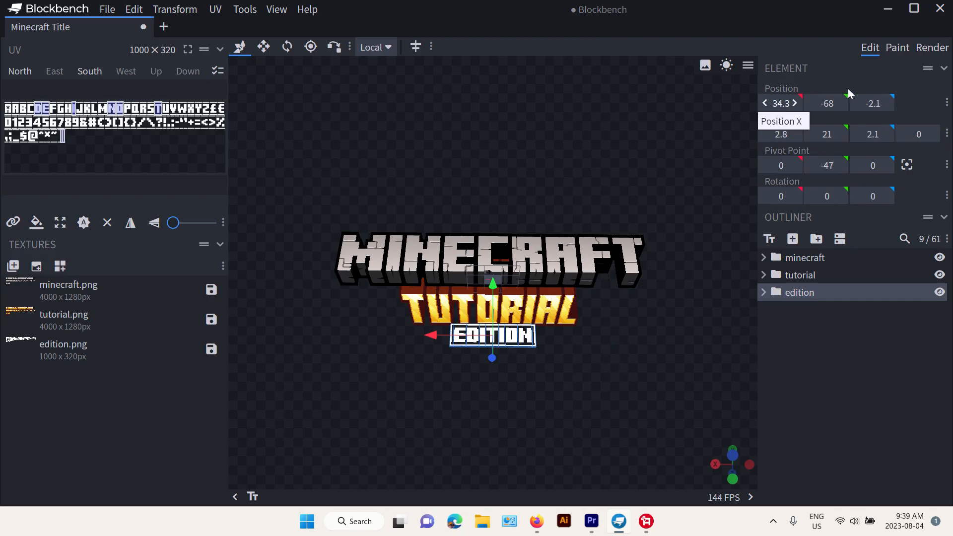
{"action": "left_click", "coordinate": [932, 48]}
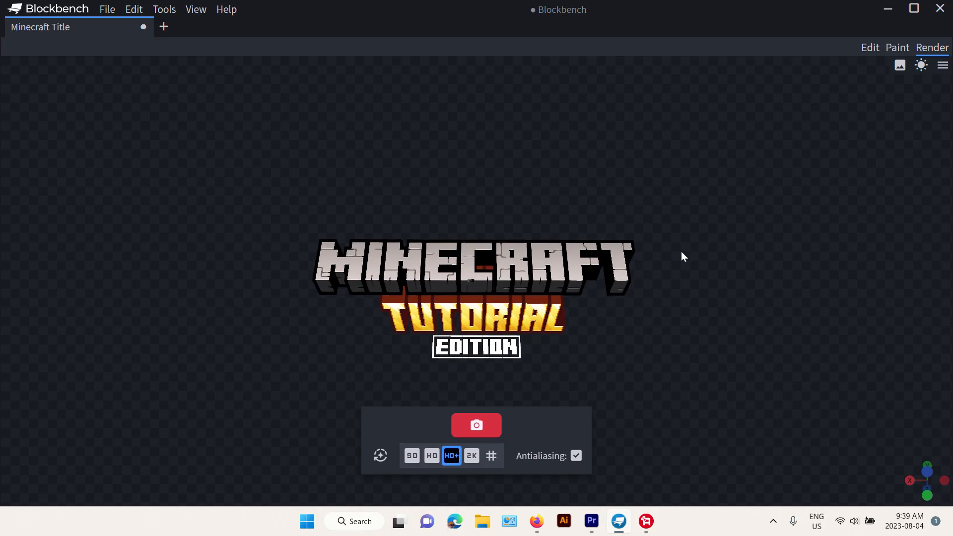
{"action": "mouse_move", "coordinate": [485, 409]}
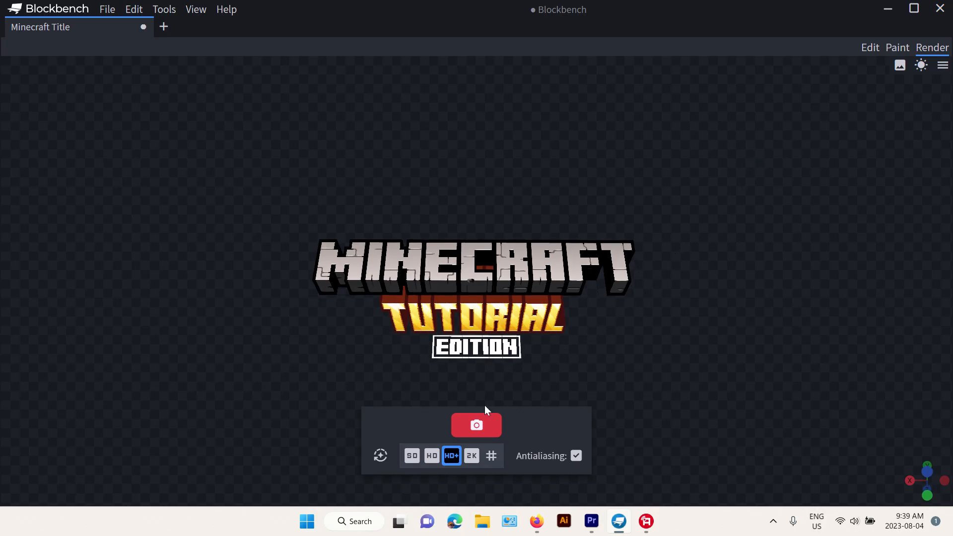
- Take a 2K-resolution render of the full title
{"action": "left_click", "coordinate": [471, 456]}
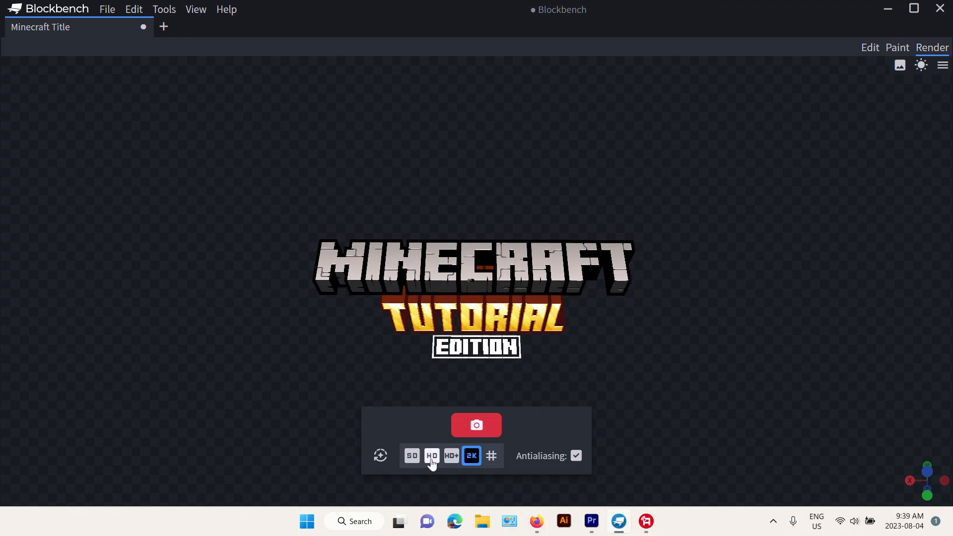
{"action": "left_click", "coordinate": [476, 424]}
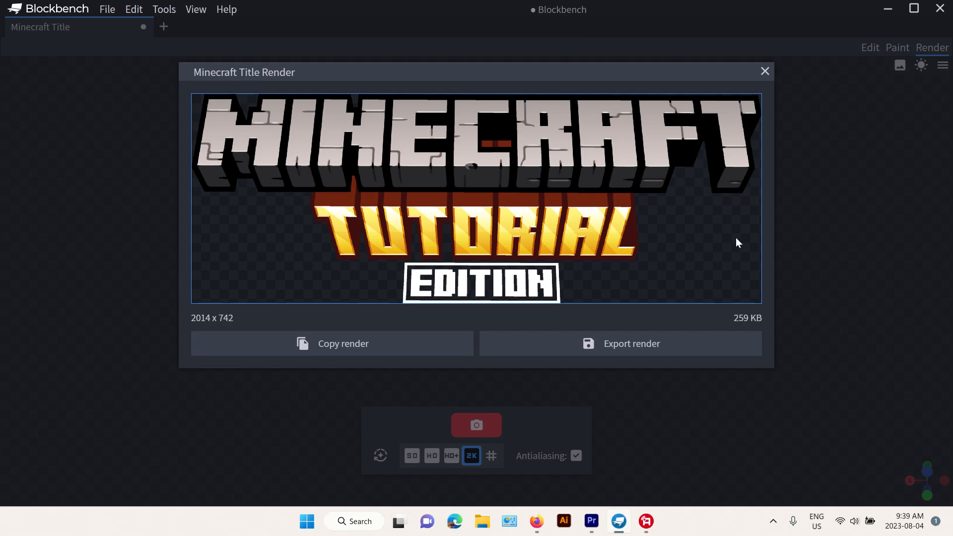
{"action": "mouse_move", "coordinate": [544, 357]}
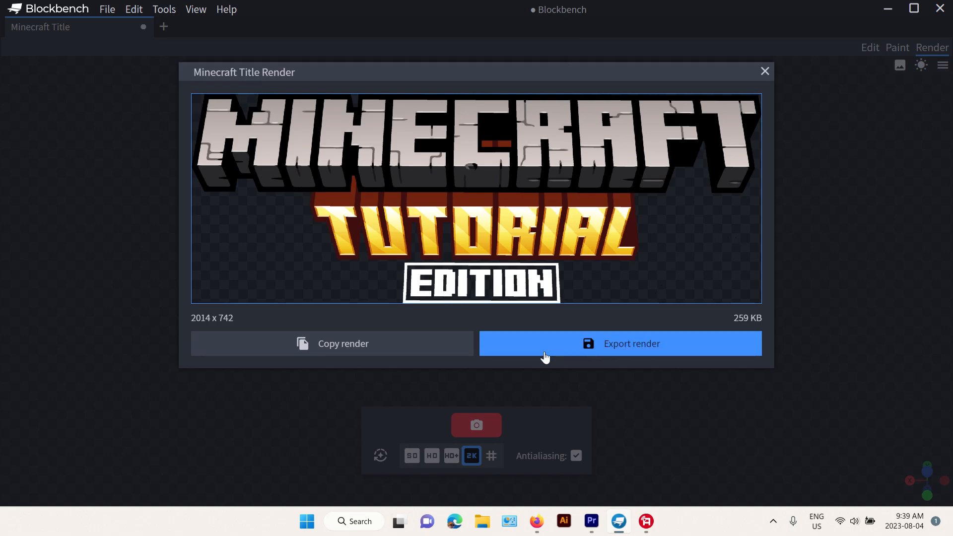
- Export the render as minecraft_title.png
{"action": "left_click", "coordinate": [631, 344]}
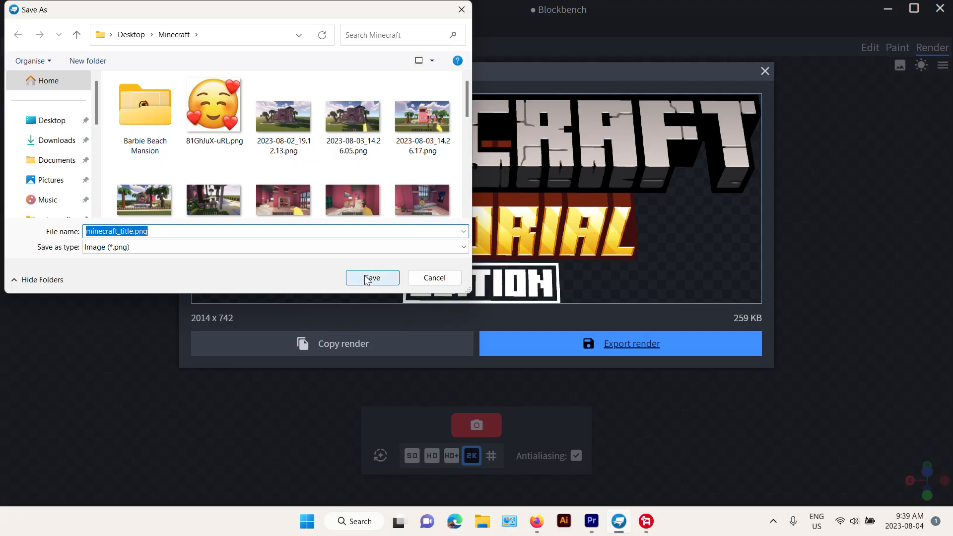
{"action": "left_click", "coordinate": [137, 232]}
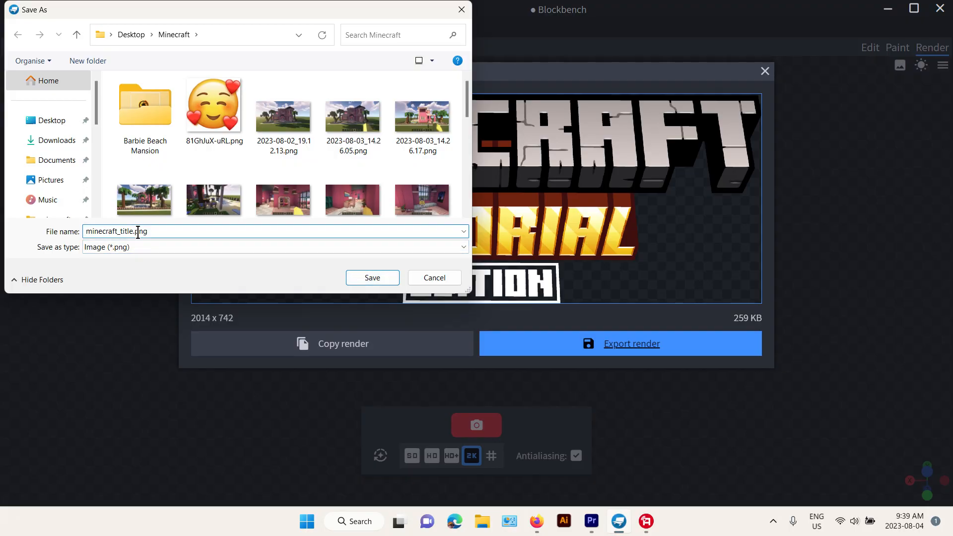
{"action": "left_click", "coordinate": [371, 277]}
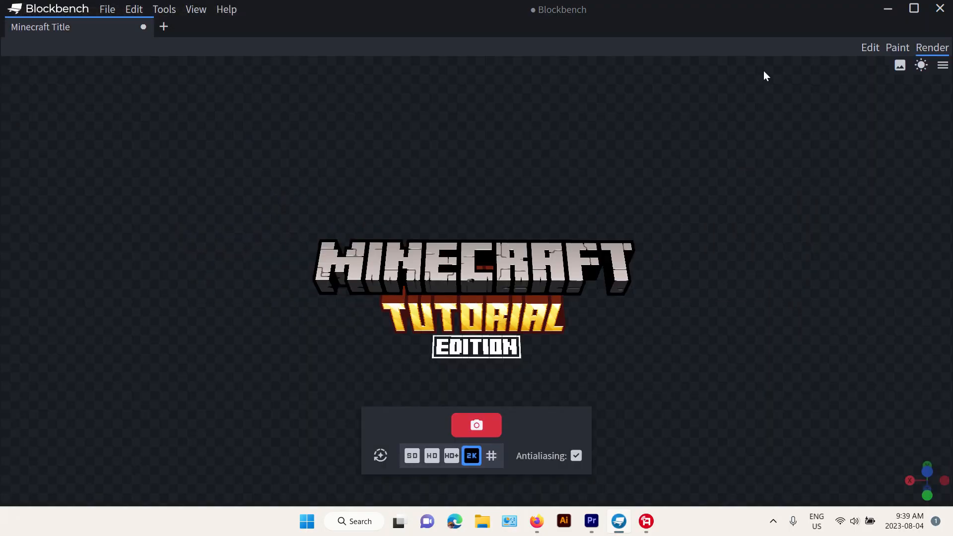